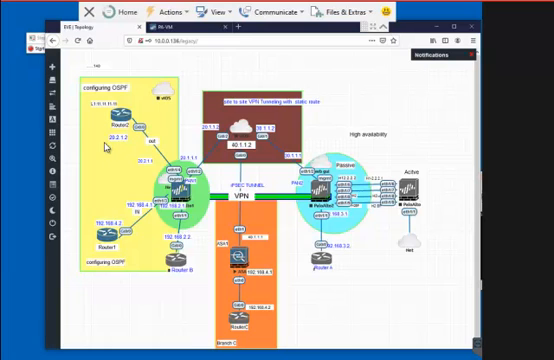
mouse_move(105, 146)
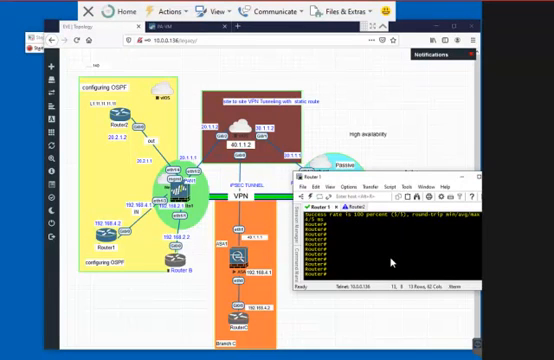
Ping 20.2.1.2 from the Router 1 prompt.
type("ping")
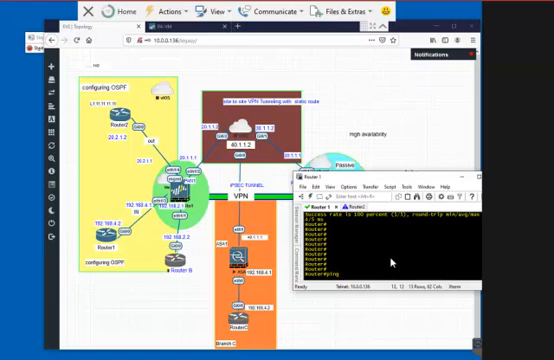
type("20.2.1.2")
type("pi")
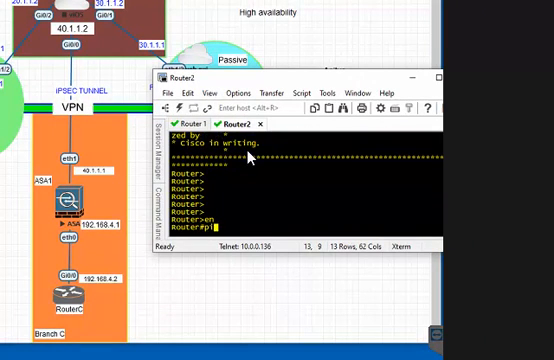
Attempt ping 192.168..4.2 on Router2, then retype the ping to 192.168.4.
type("ng")
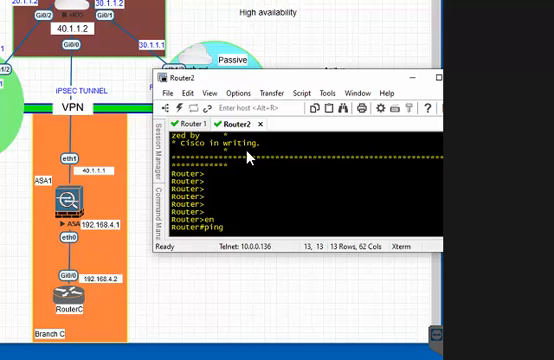
type("192.168")
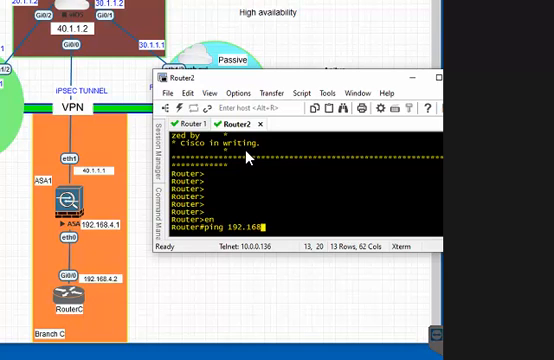
type(".4.2")
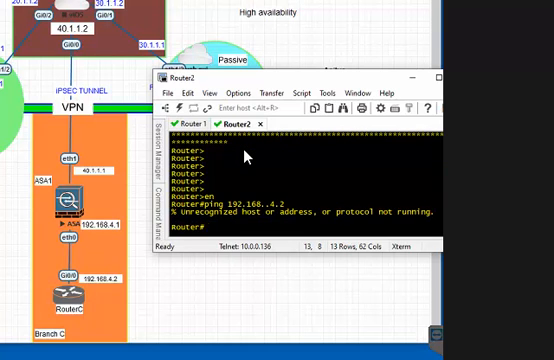
type("ping 192.168")
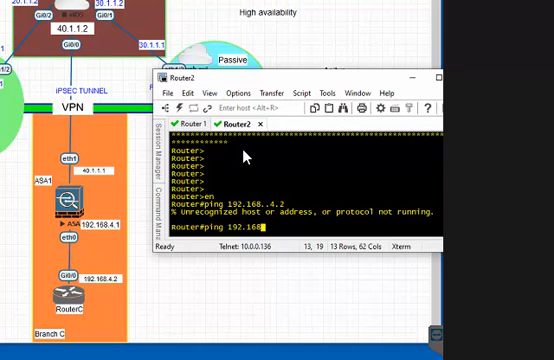
type(".4")
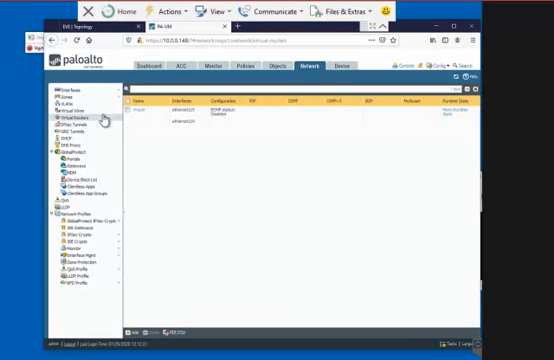
mouse_move(252, 135)
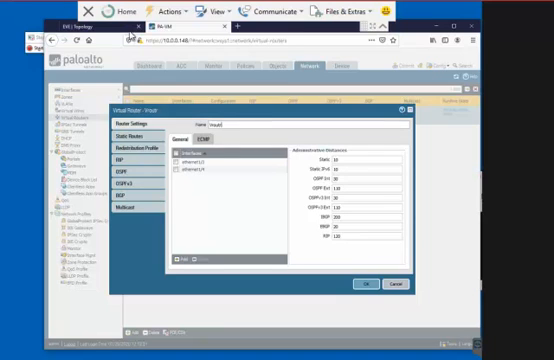
mouse_move(120, 38)
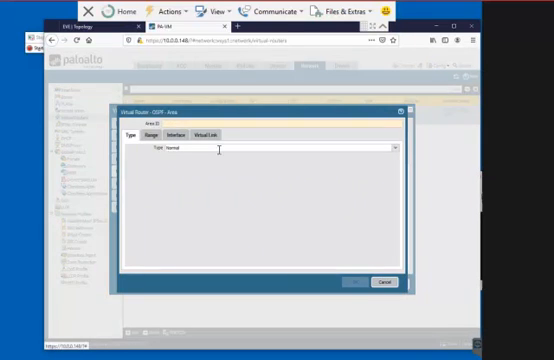
Add advertised ranges 20.2.1.0/24 and 192.168.4.0/24 to area 0.0.0.0 on the Range tab.
left_click(166, 130)
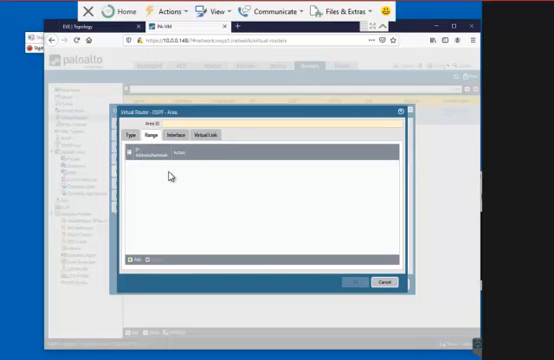
mouse_move(171, 178)
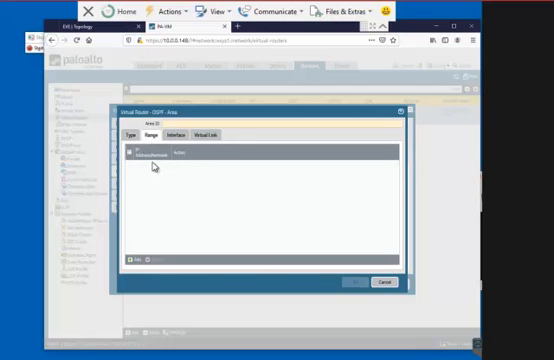
left_click(184, 152)
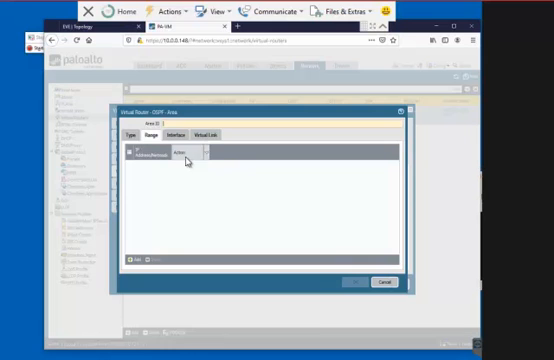
left_click(180, 130)
type("0.0.0.0")
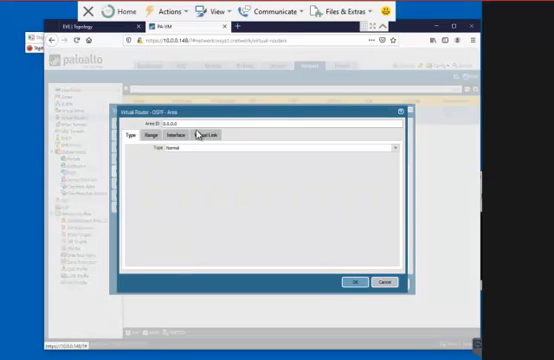
left_click(160, 135)
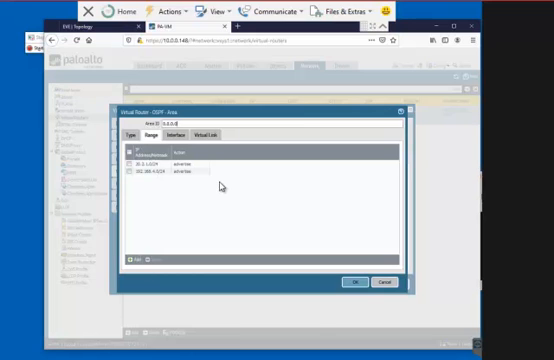
left_click(180, 131)
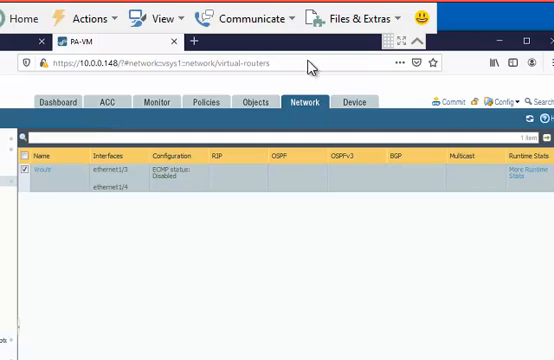
Open the in-to-out security rule and review its source zones and destination settings.
left_click(205, 103)
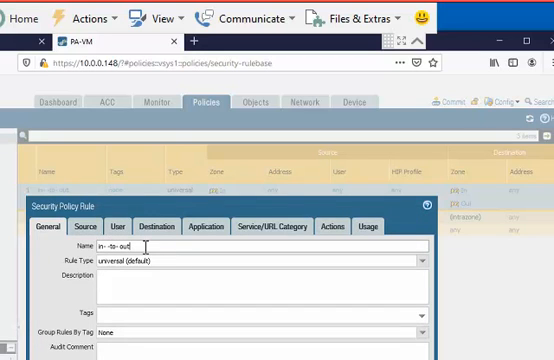
left_click(96, 229)
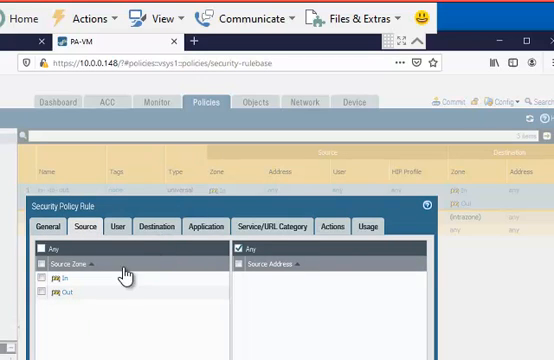
left_click(156, 227)
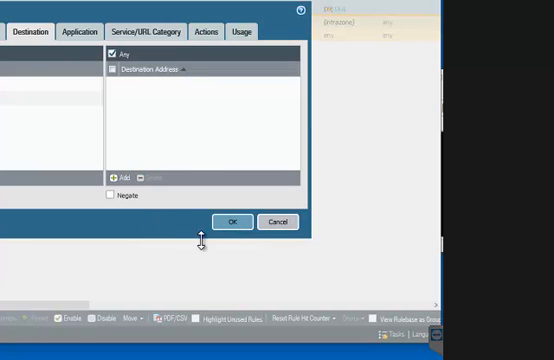
mouse_move(120, 120)
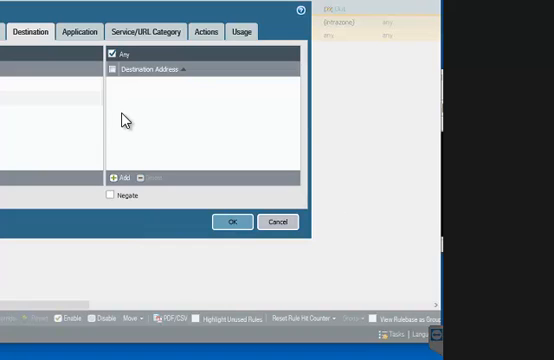